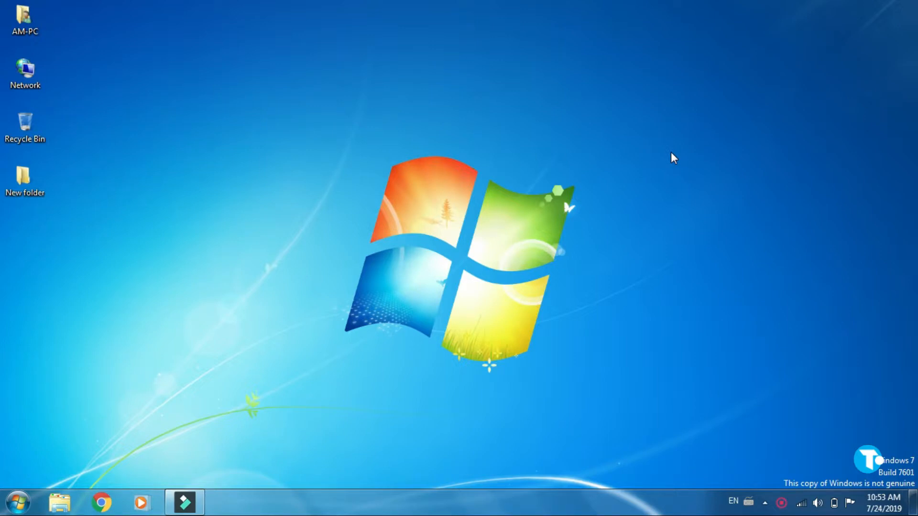
- Show the System properties page from the Start menu's Computer entry via Properties
left_click(16, 502)
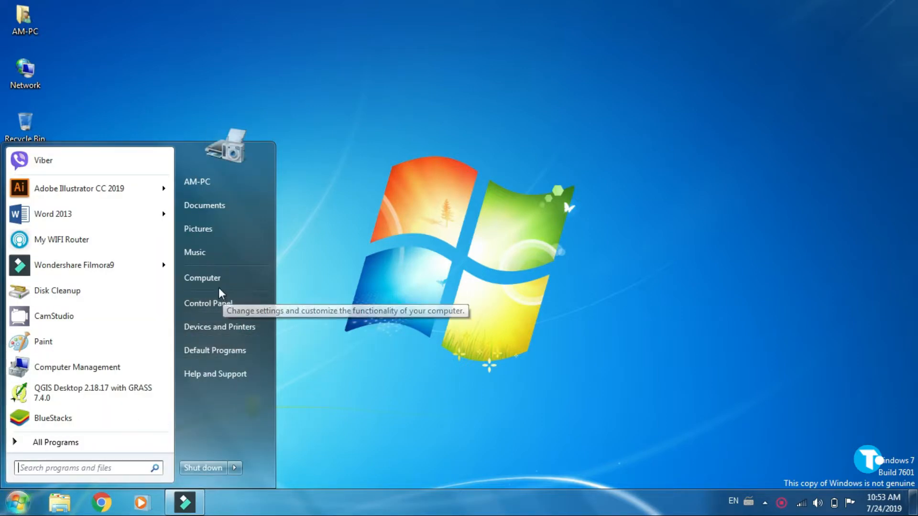
right_click(203, 277)
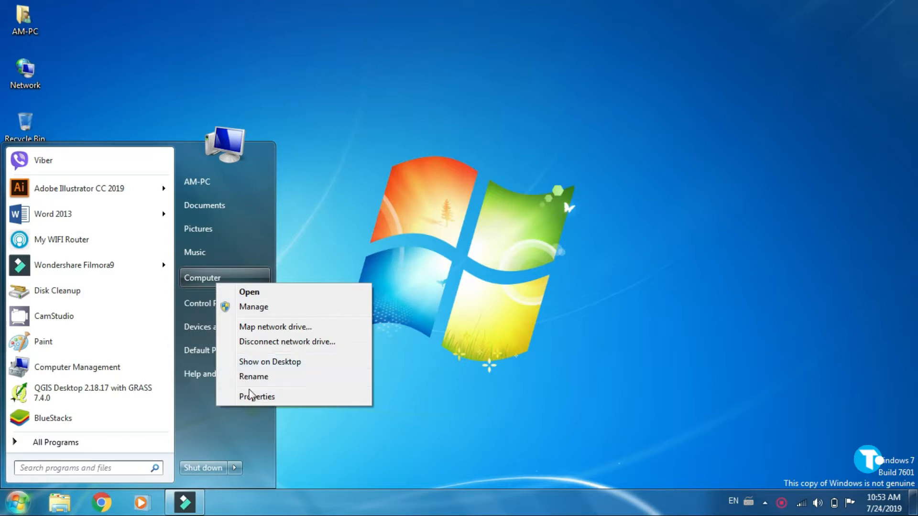
left_click(257, 396)
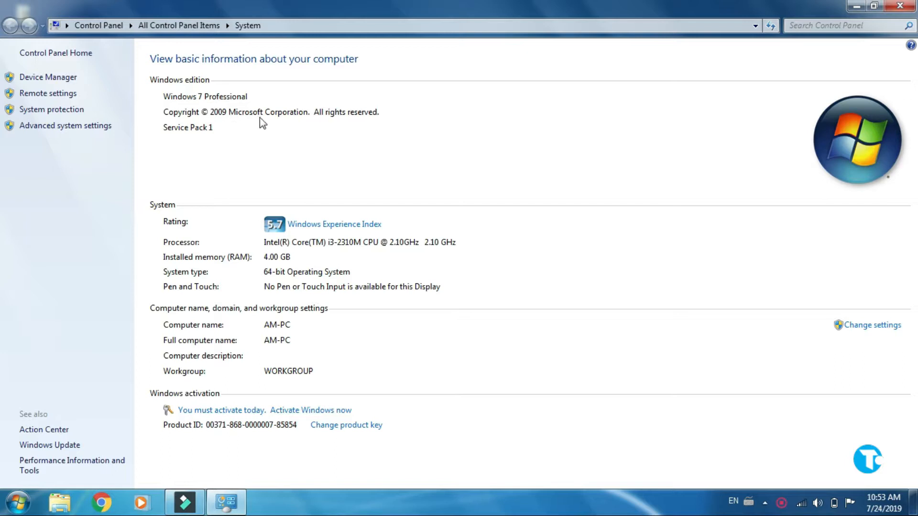
mouse_move(188, 145)
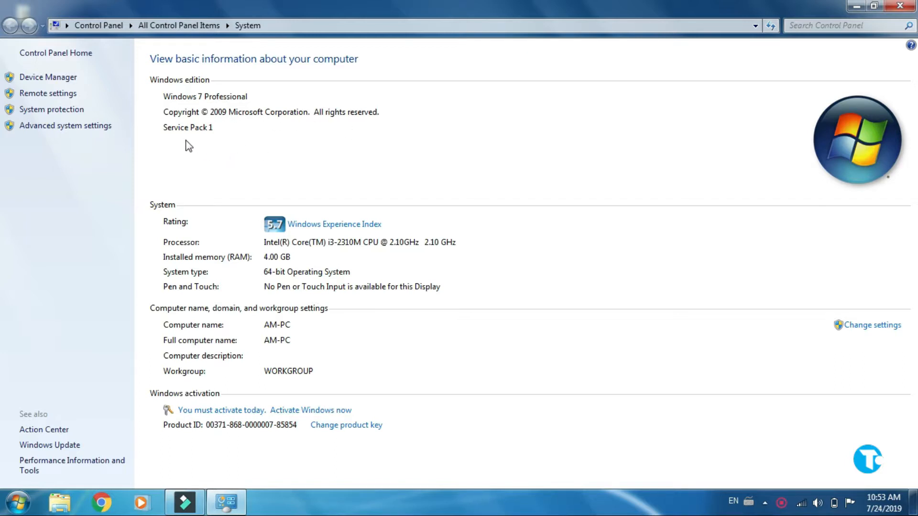
mouse_move(221, 258)
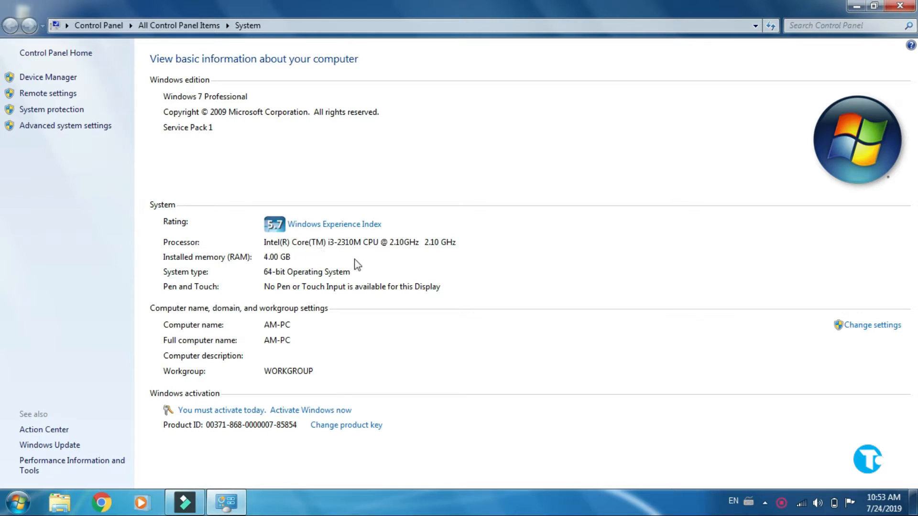
mouse_move(398, 252)
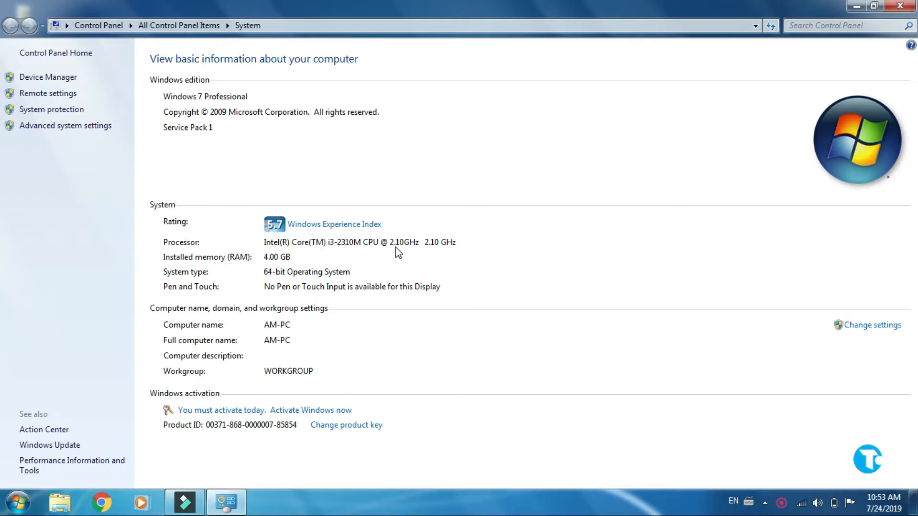
mouse_move(447, 253)
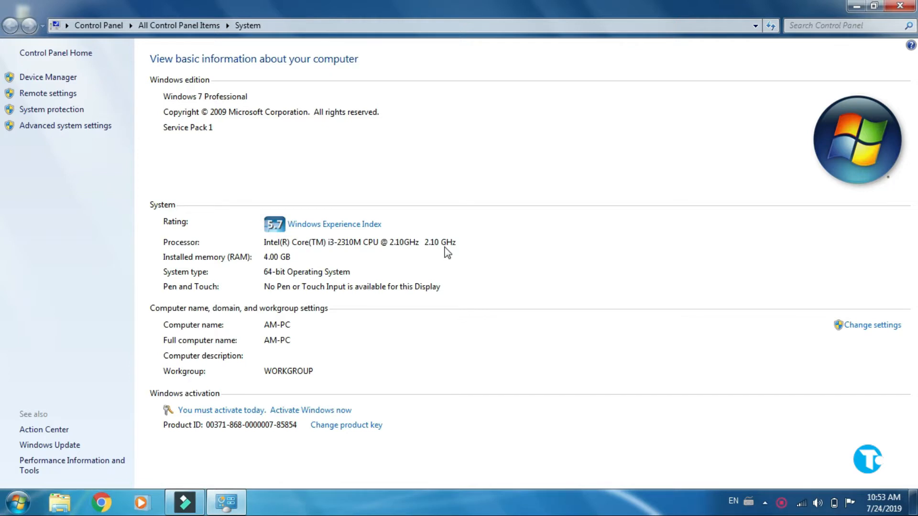
mouse_move(260, 277)
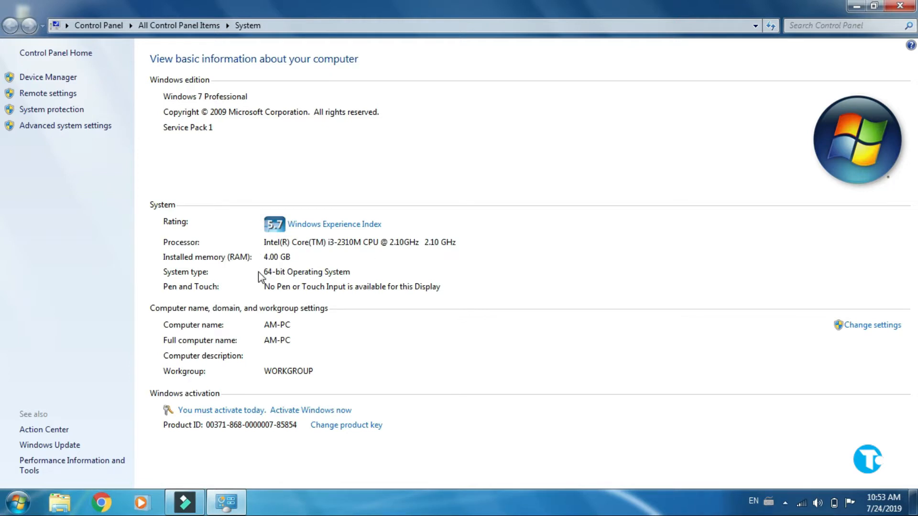
mouse_move(304, 280)
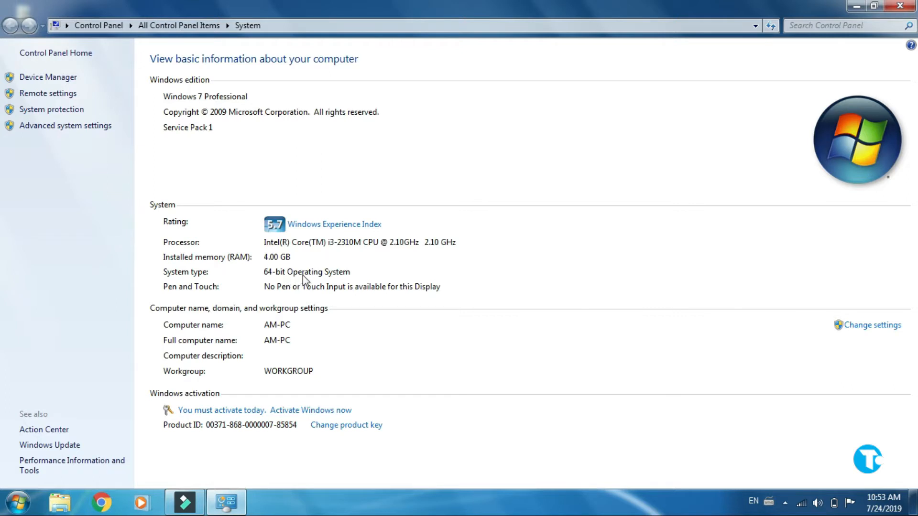
mouse_move(303, 295)
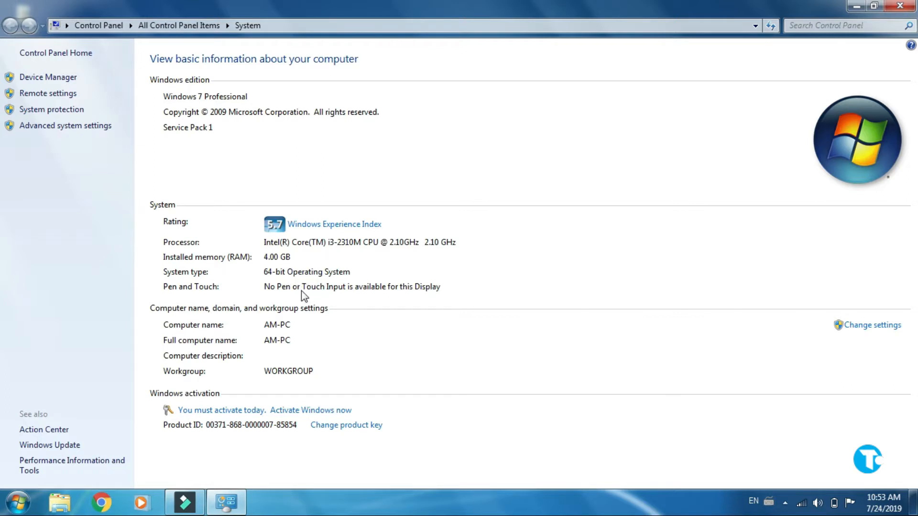
mouse_move(277, 280)
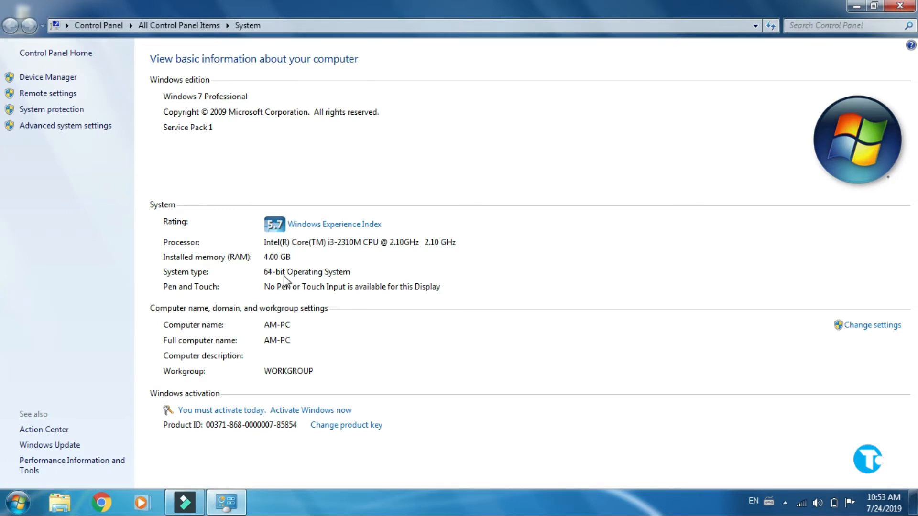
mouse_move(303, 282)
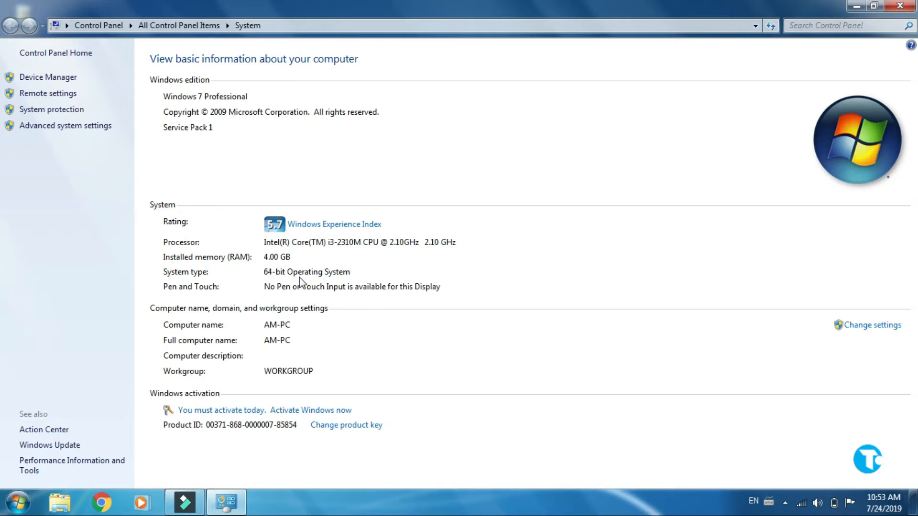
mouse_move(321, 285)
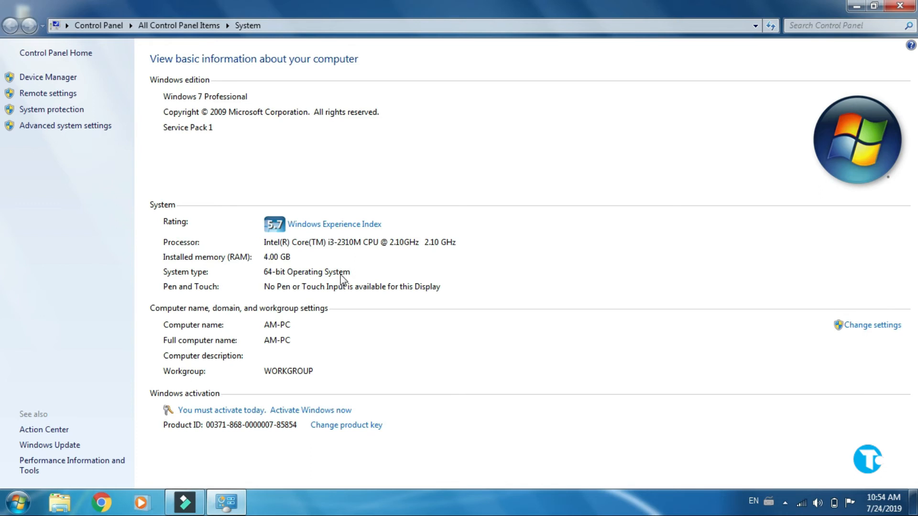
mouse_move(256, 288)
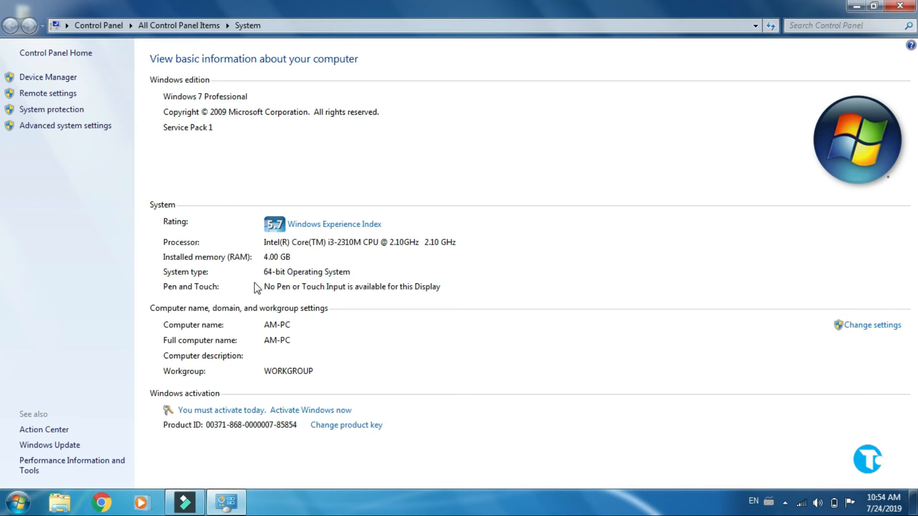
mouse_move(364, 297)
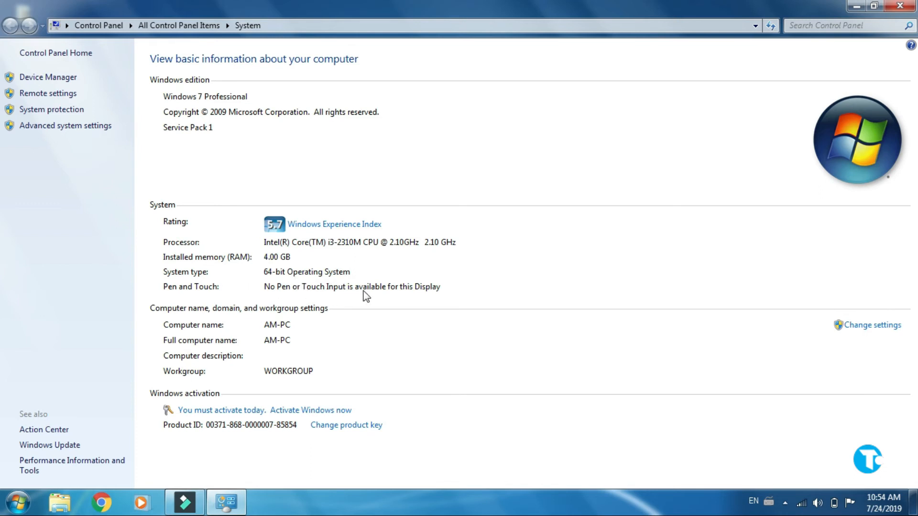
mouse_move(309, 311)
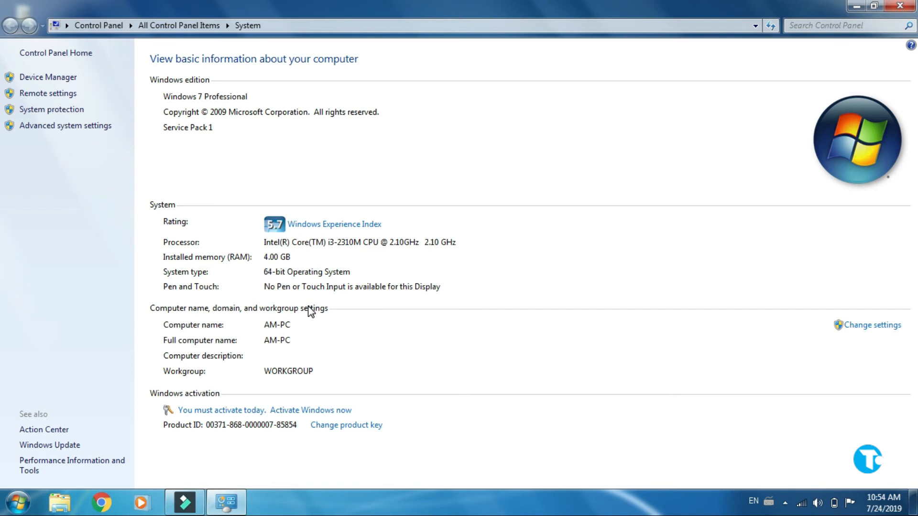